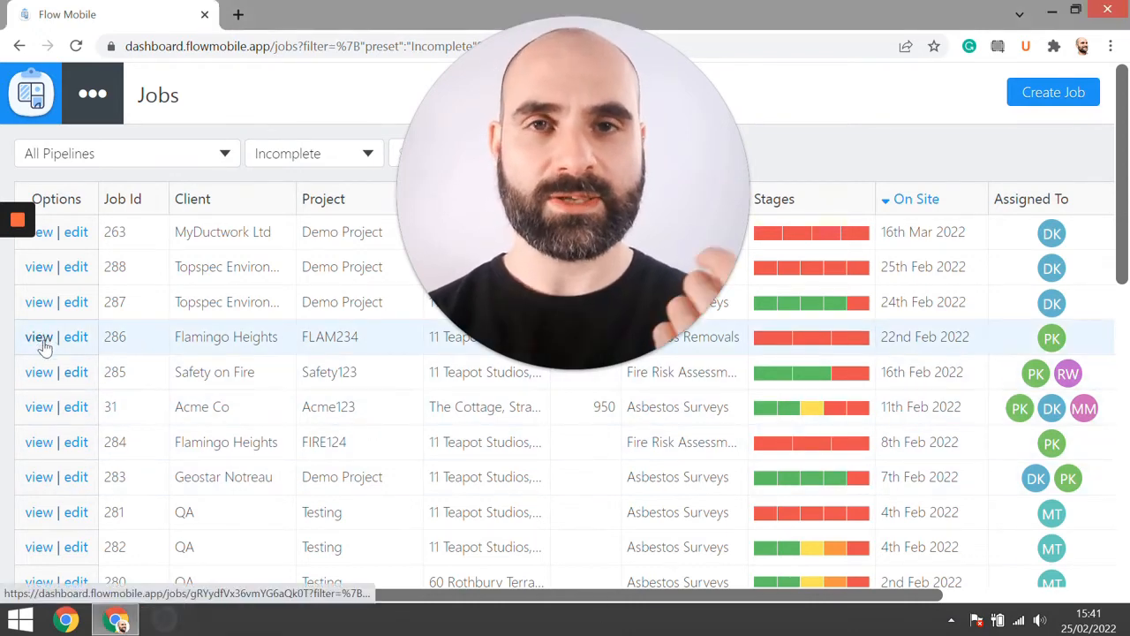
Step: Open job 286 and scroll down to its Job Reports section
click(39, 336)
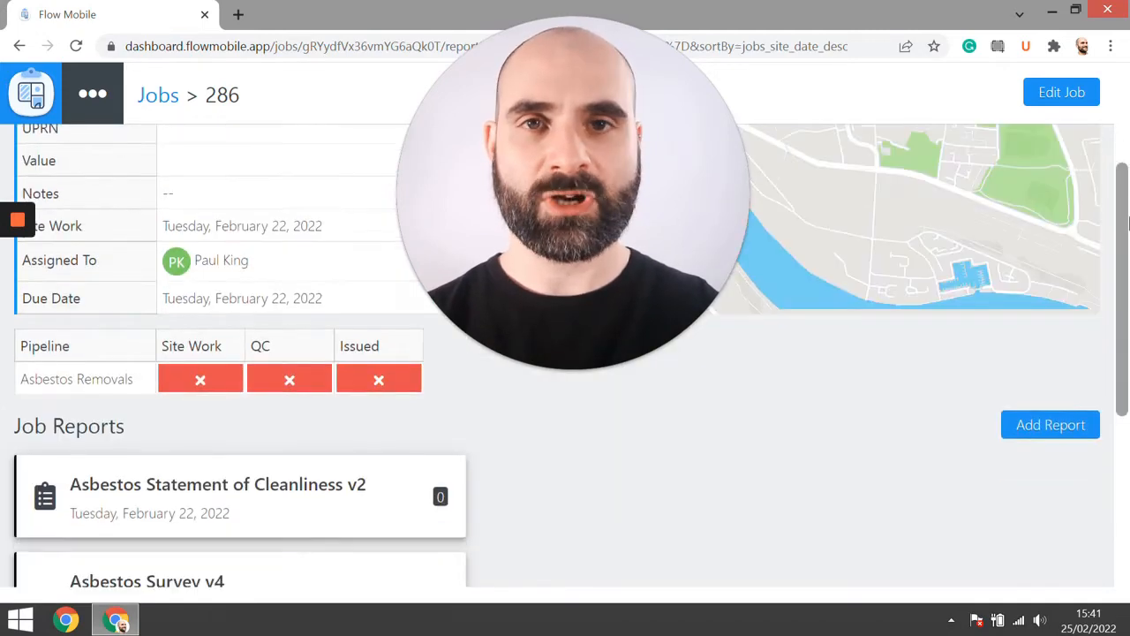
scroll(down, 3)
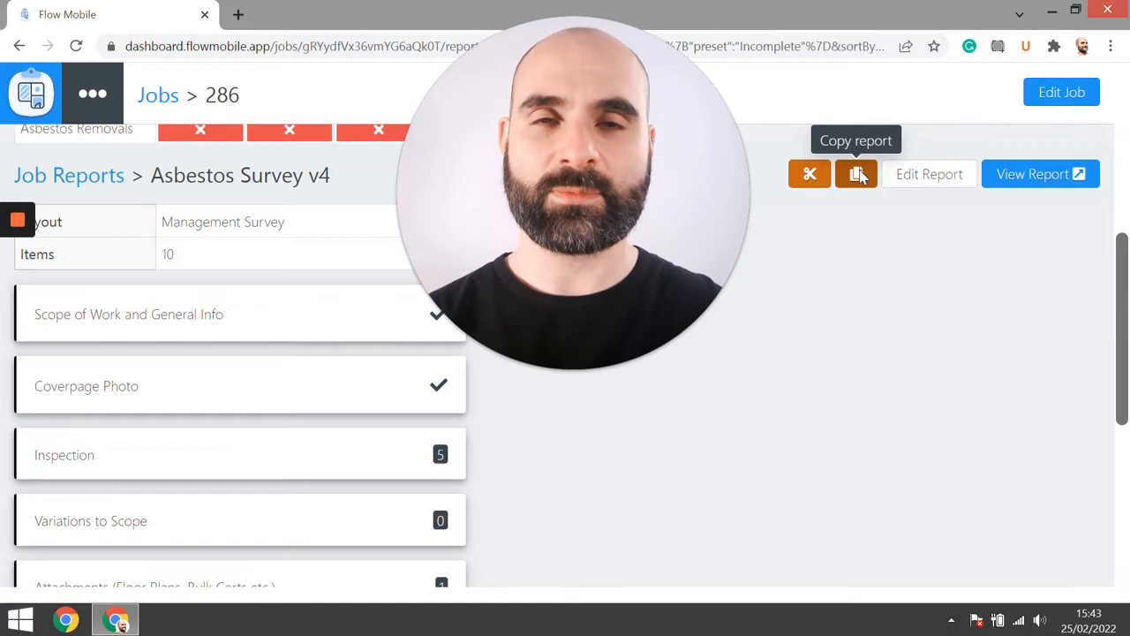
mouse_move(809, 174)
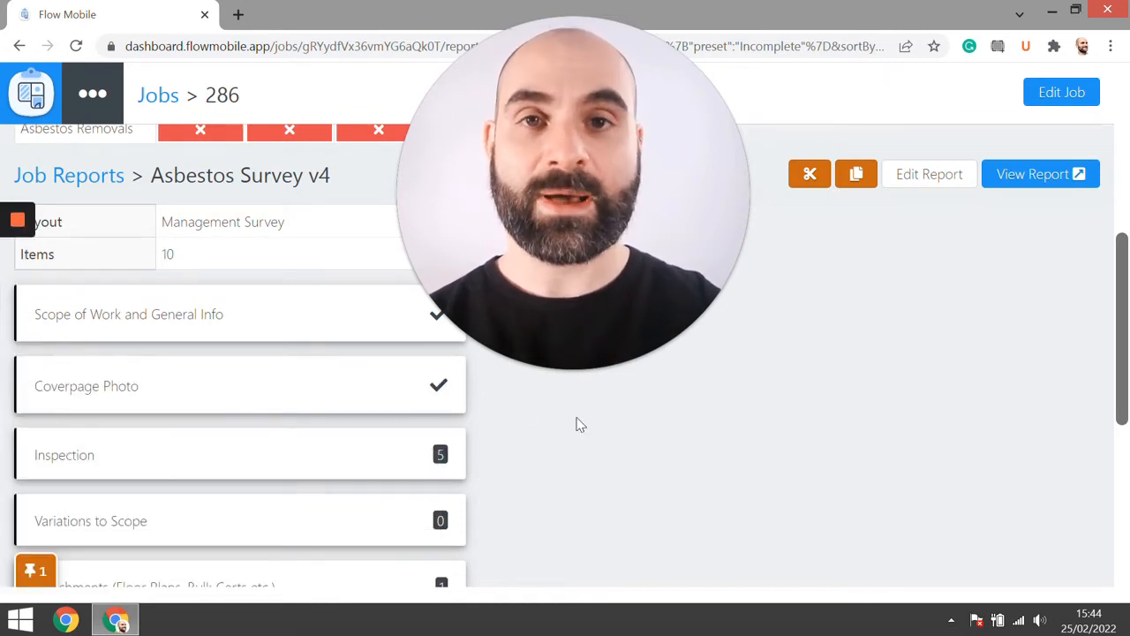
mouse_move(157, 95)
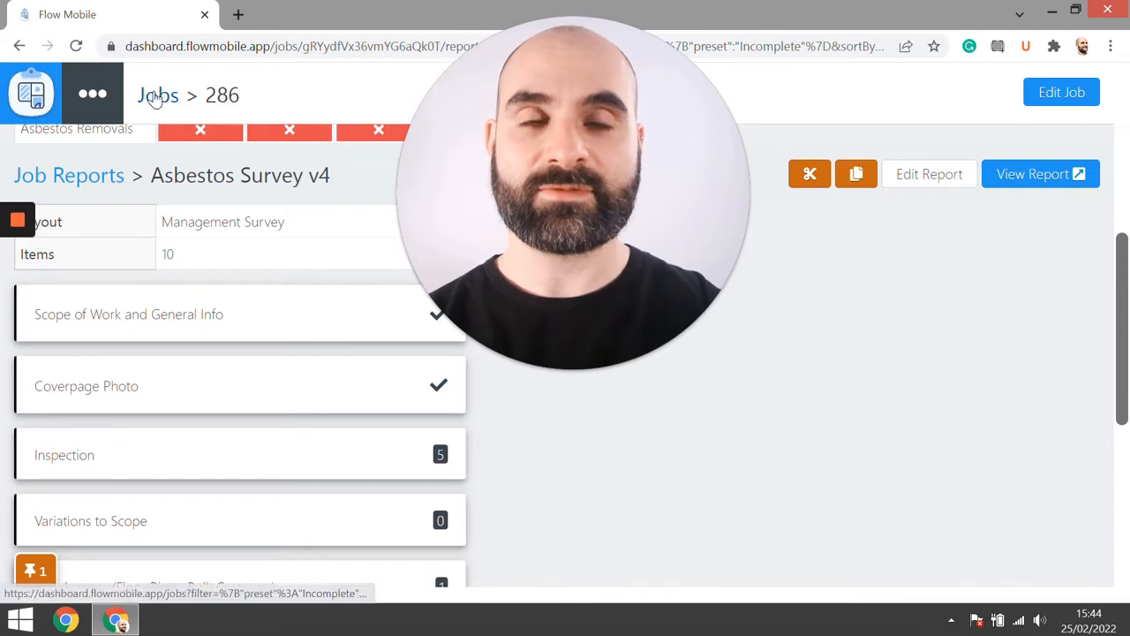
Step: Return to the Jobs list, open job 287, and scroll to its empty Job Reports
click(157, 95)
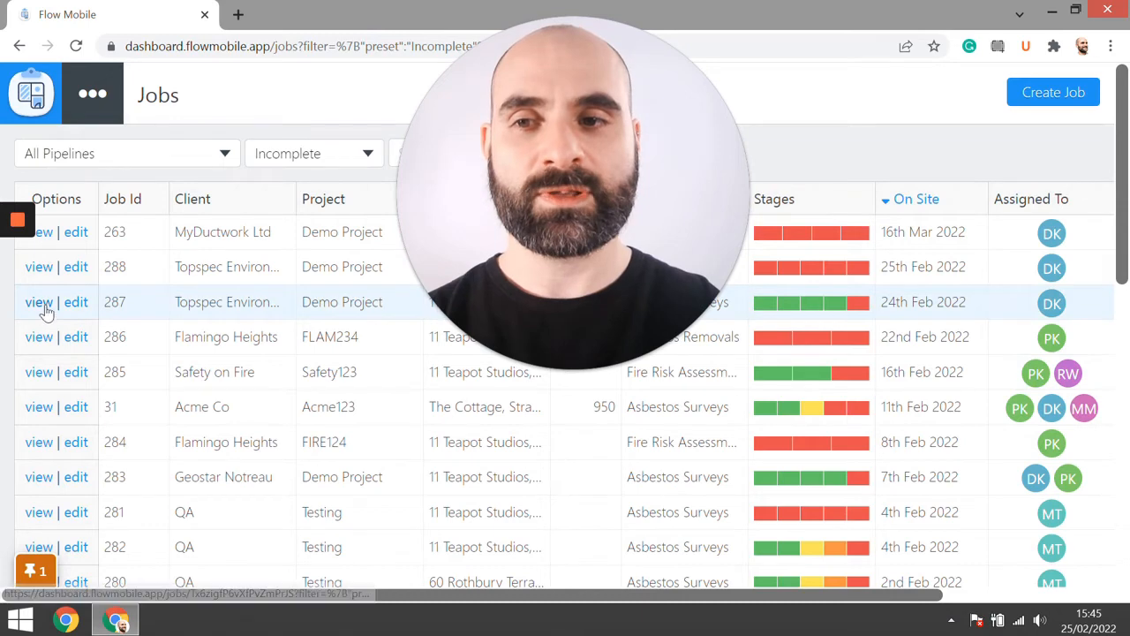
click(39, 302)
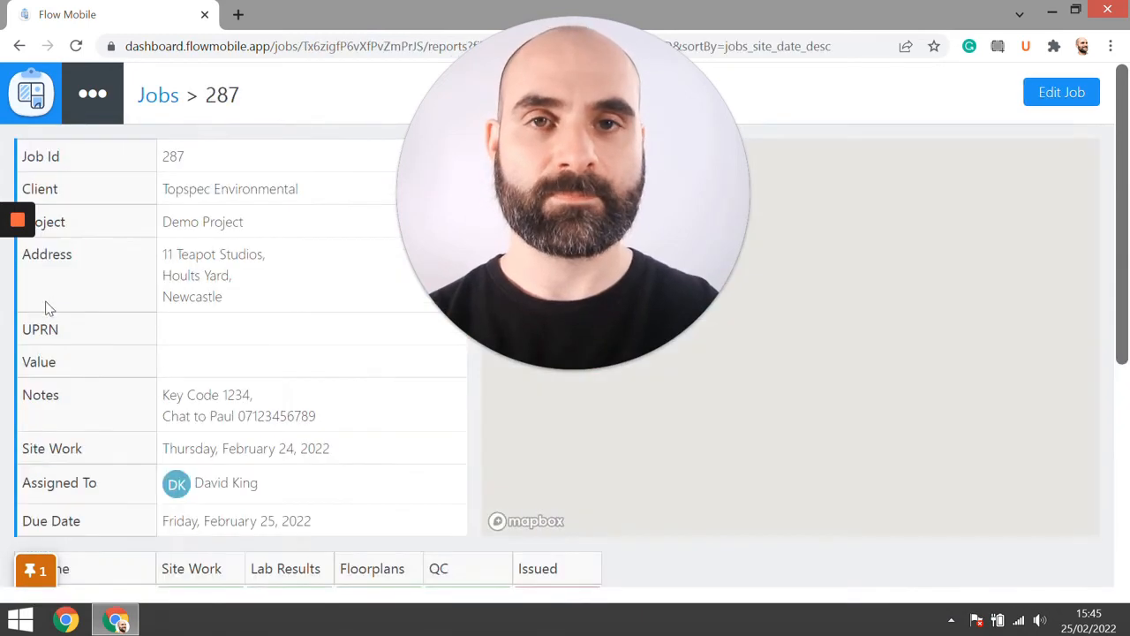
scroll(down, 3)
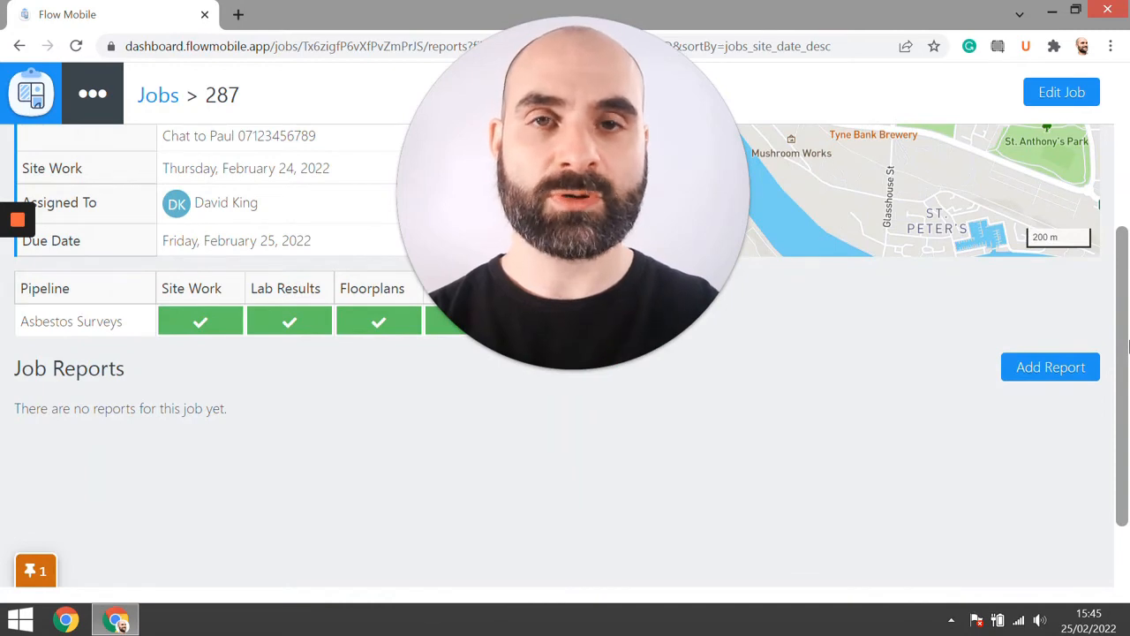
mouse_move(37, 571)
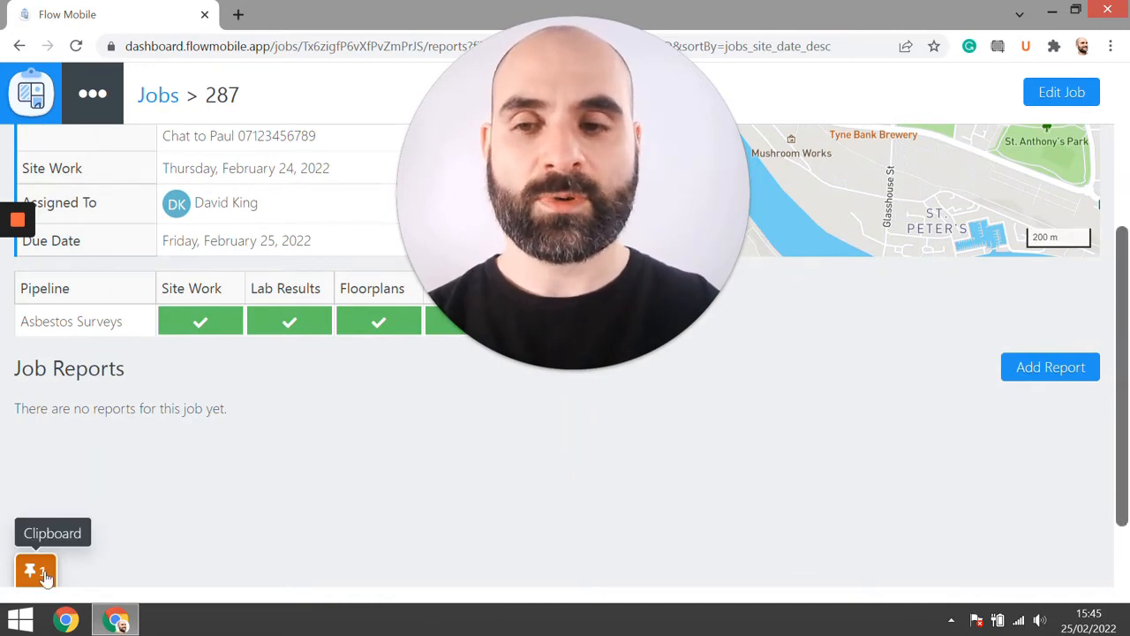
Step: Move the Asbestos Survey v4 report from the clipboard into job 287
click(37, 569)
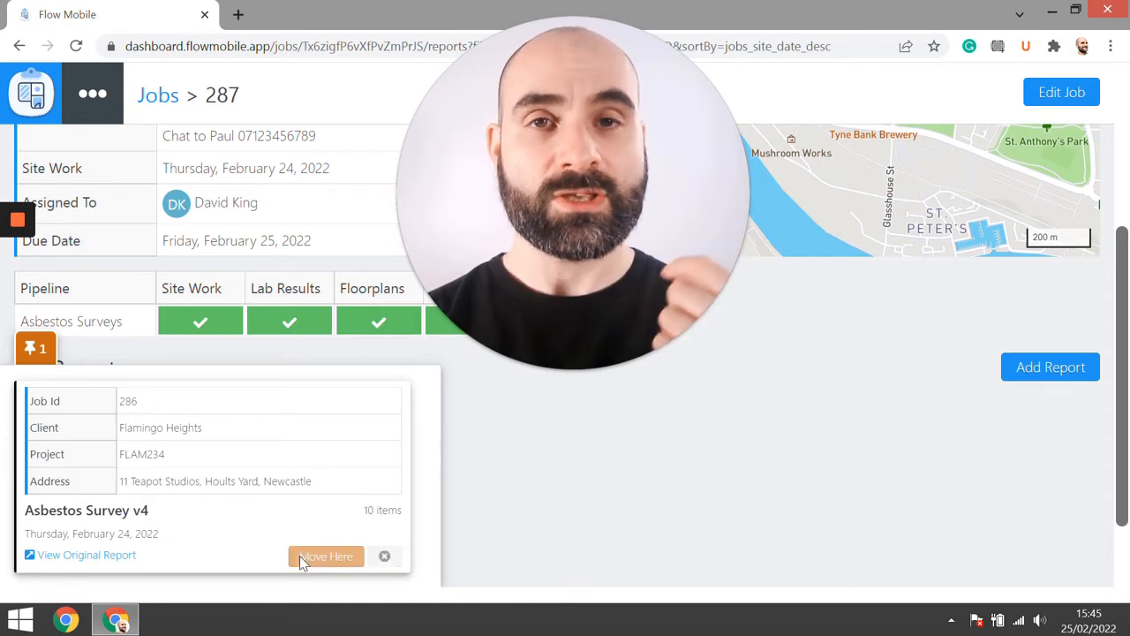
click(326, 556)
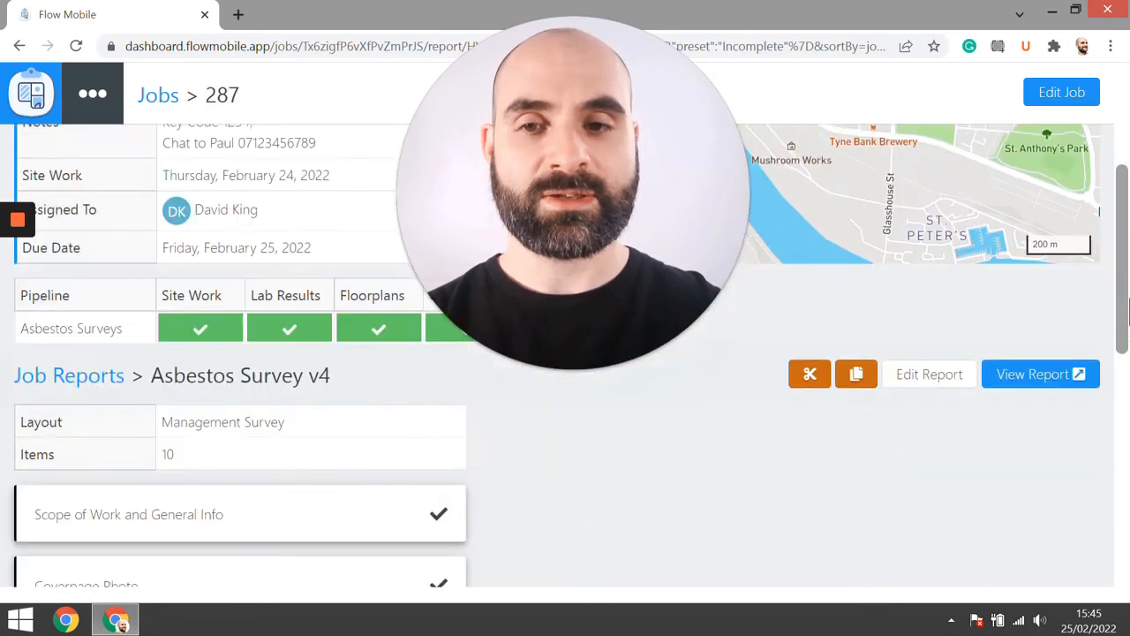
Step: Scroll through job 287's page to return toward the incomplete jobs list
scroll(down, 3)
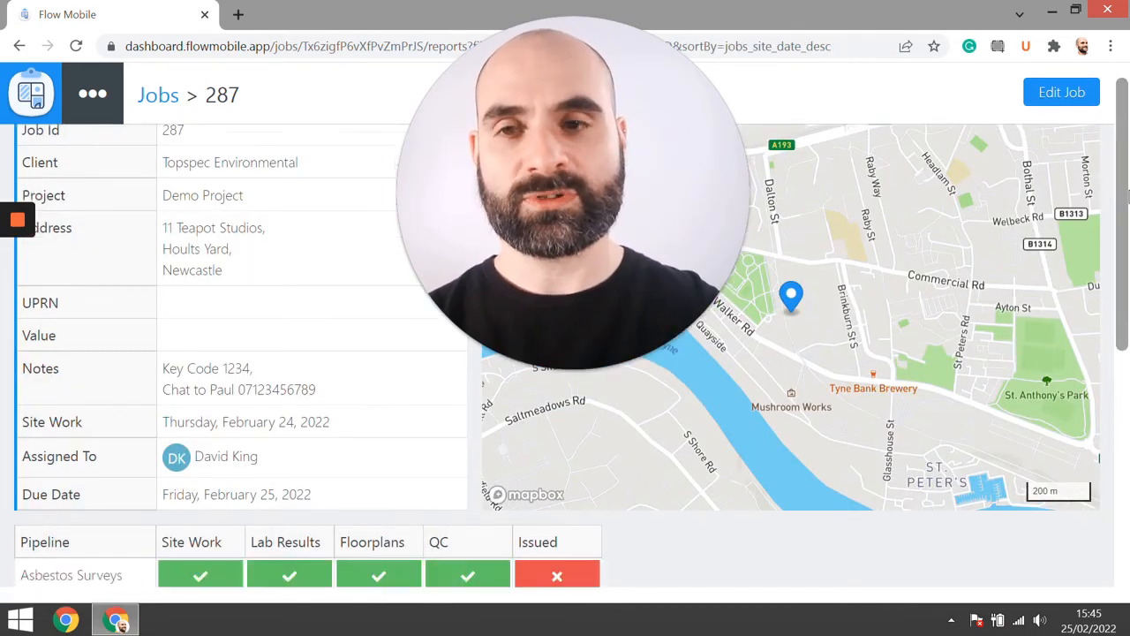
scroll(down, 3)
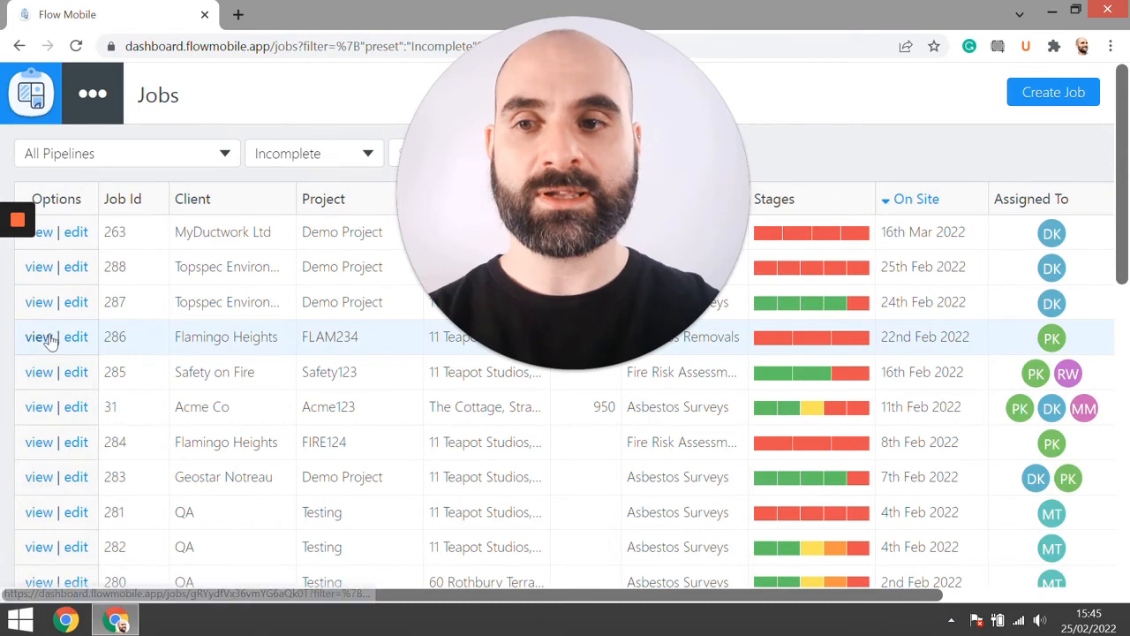
Step: Reopen job 286 and confirm only Asbestos Statement of Cleanliness v2 remains
click(38, 337)
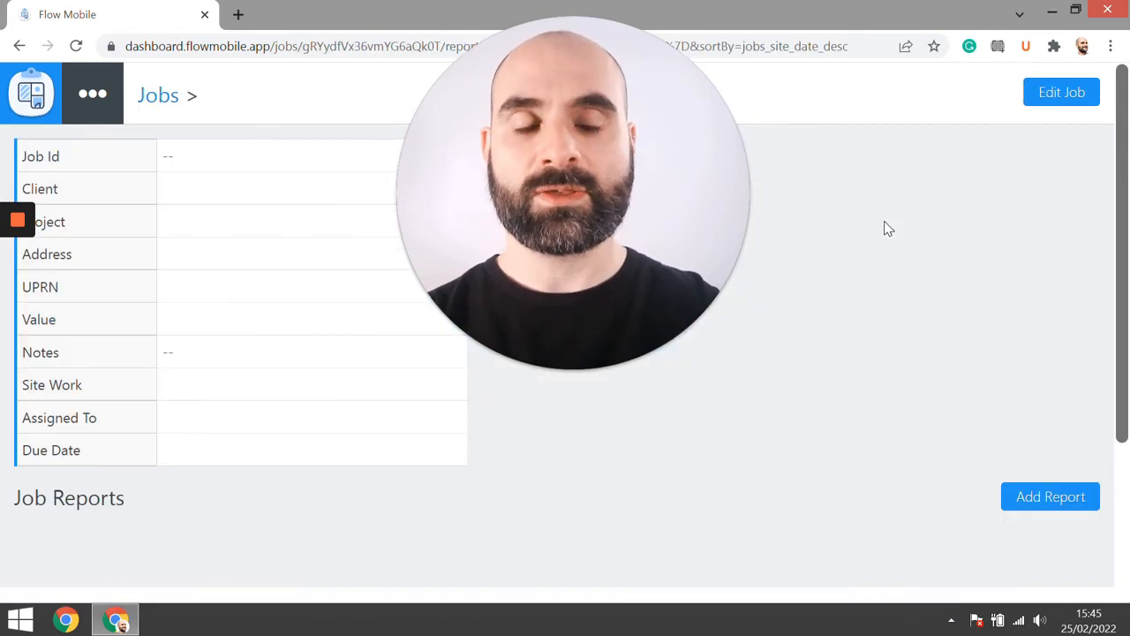
scroll(down, 3)
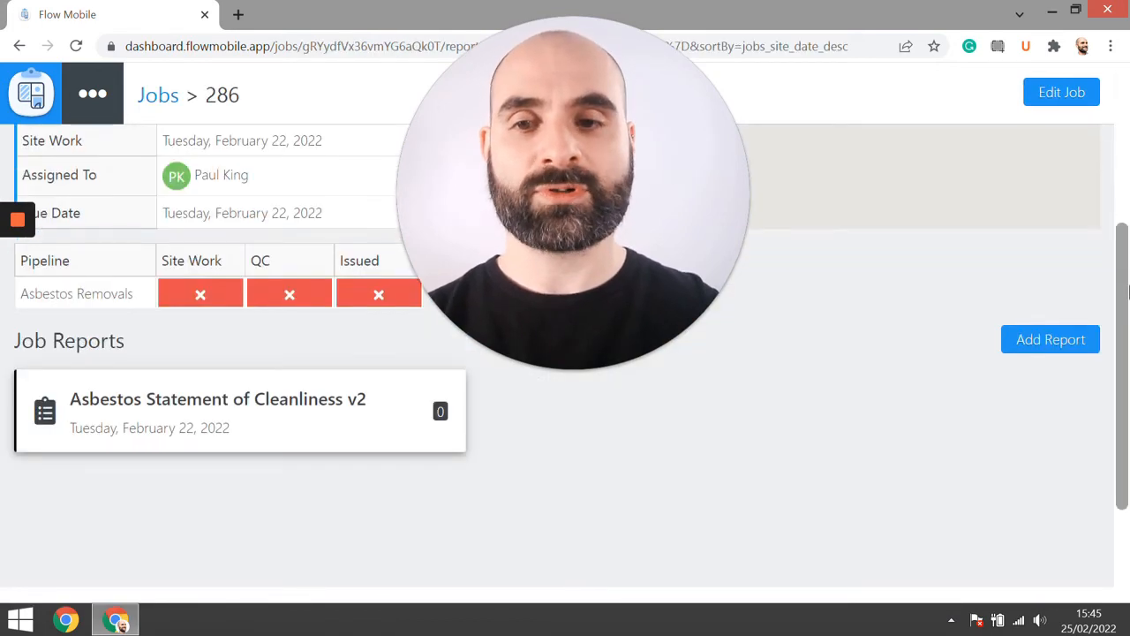
scroll(down, 3)
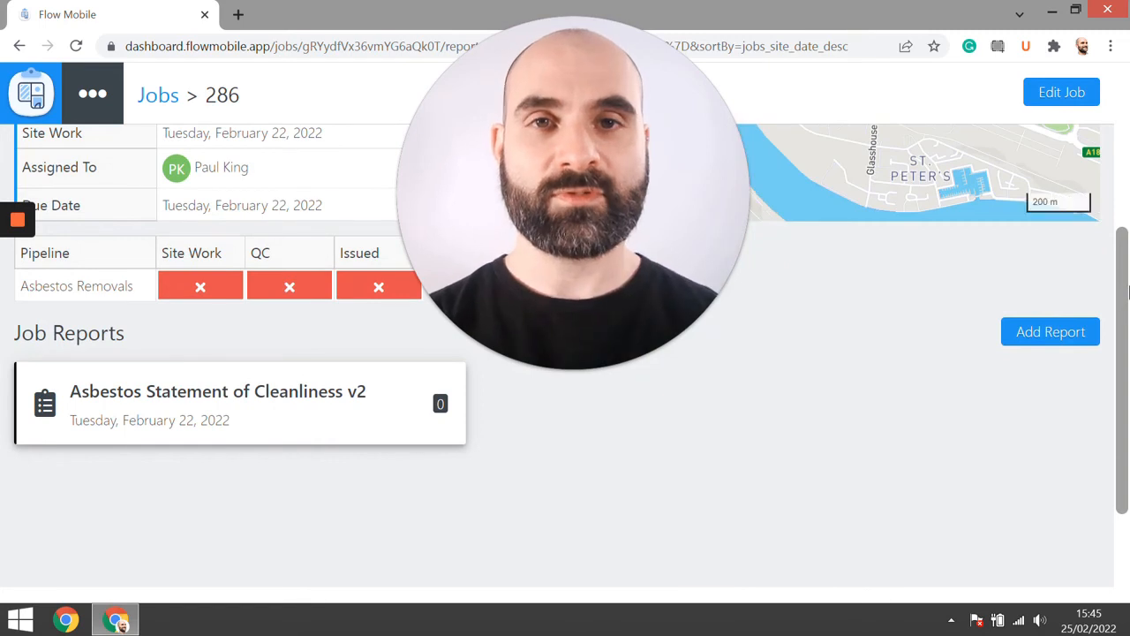